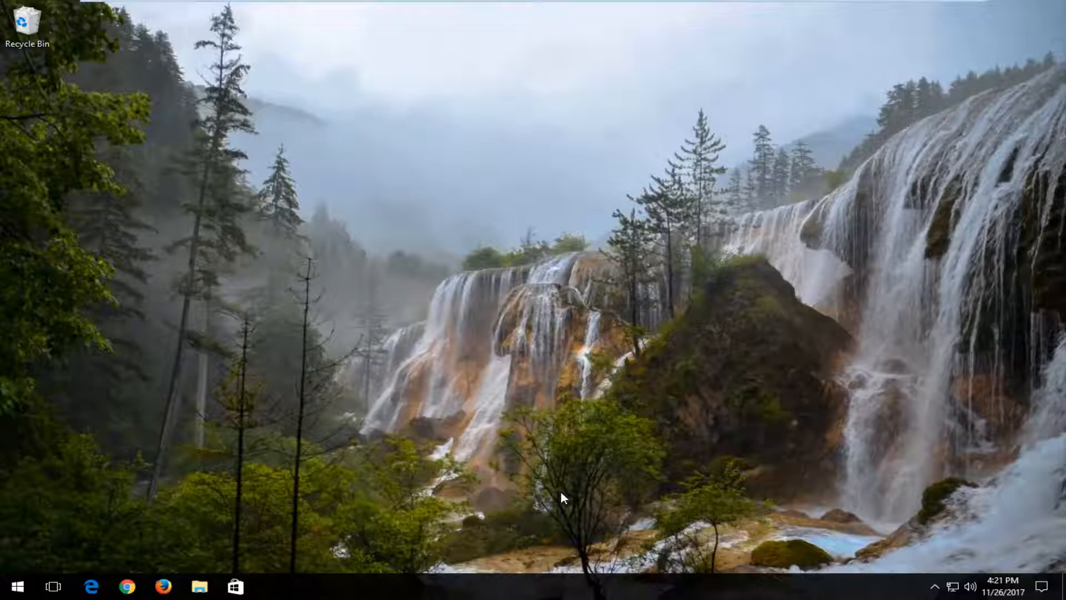
pyautogui.moveTo(16, 585)
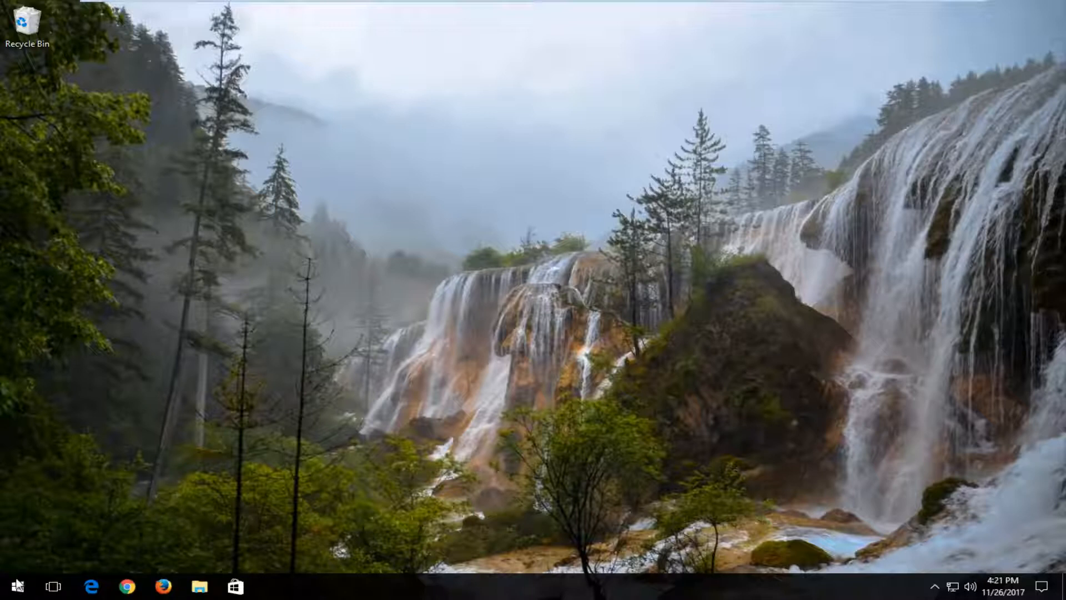
# Search the Start menu for 'device manager' and launch Device Manager from the best match.
pyautogui.click(14, 586)
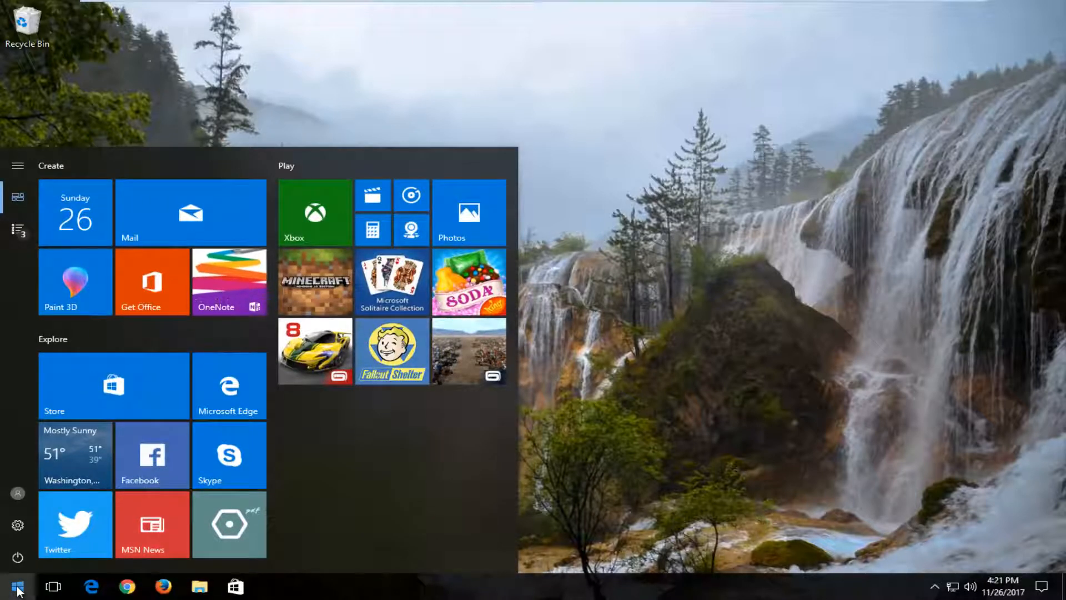
pyautogui.write('device manager')
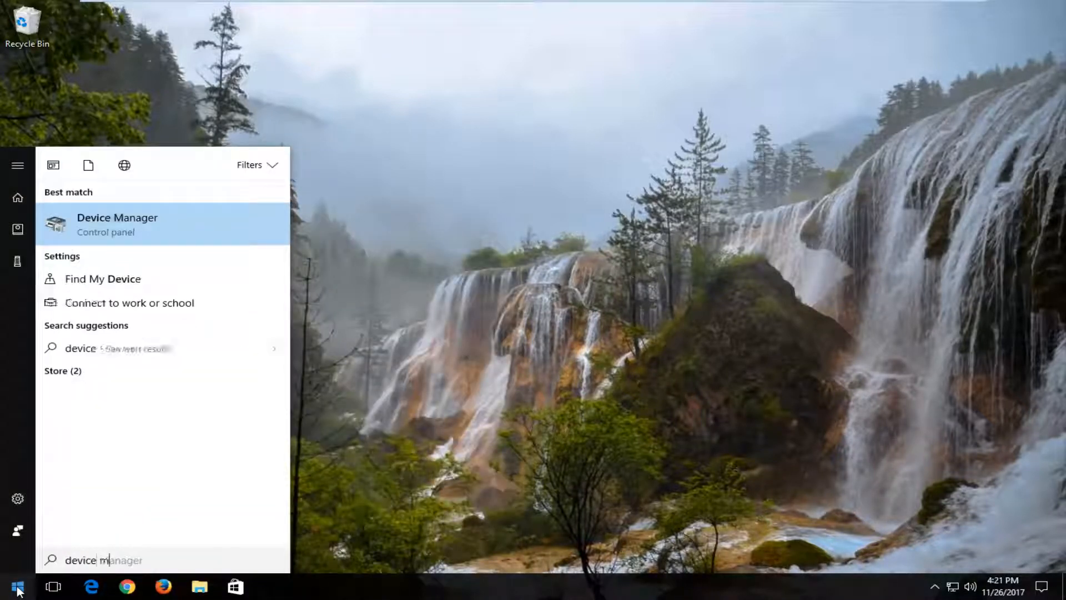
pyautogui.write('anager')
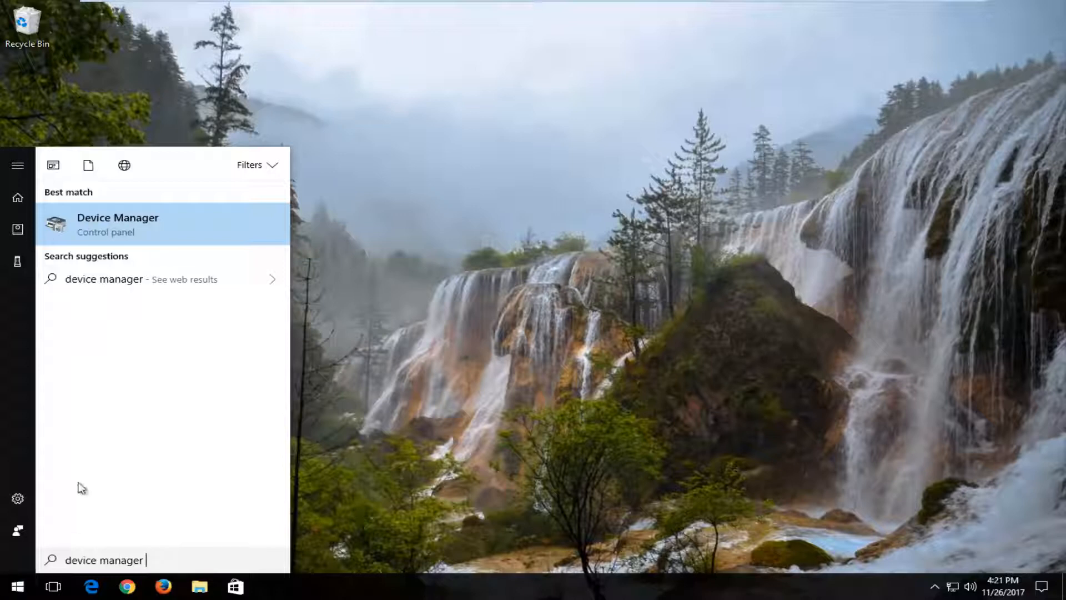
pyautogui.moveTo(133, 228)
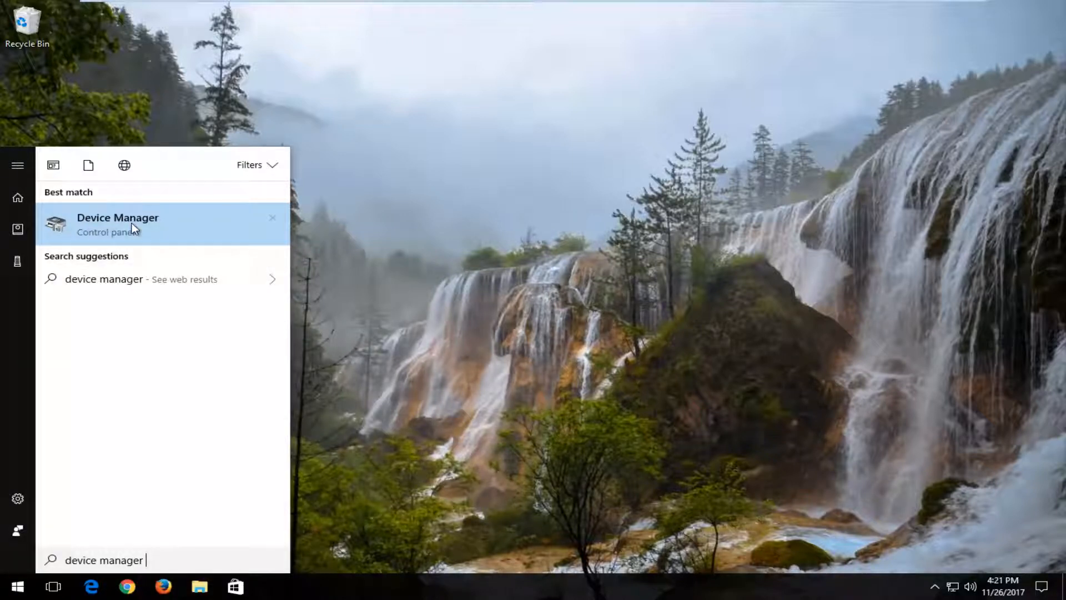
pyautogui.click(117, 224)
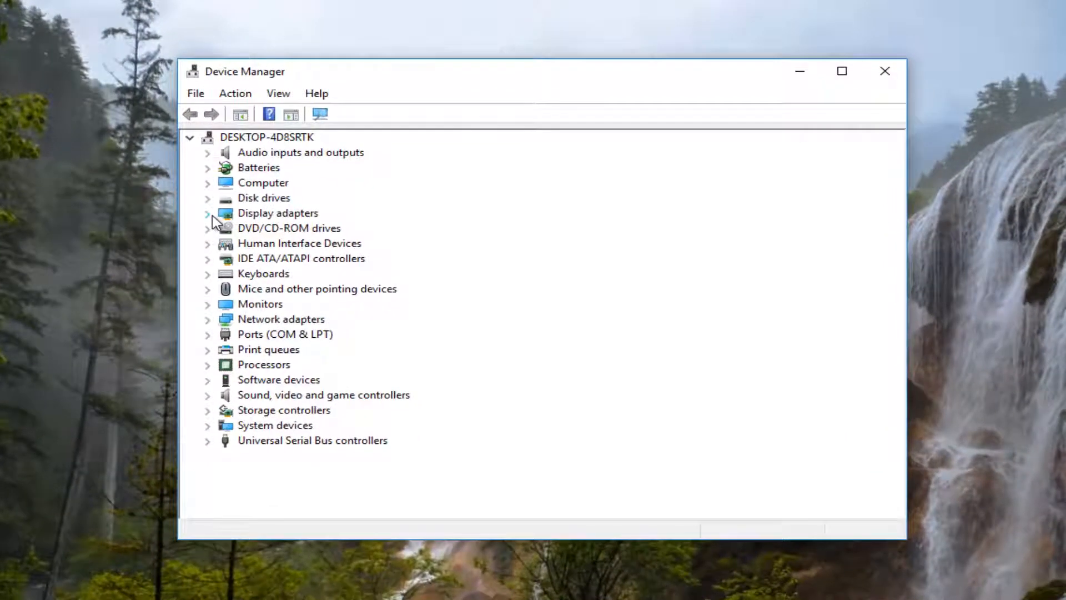
# Expand Display adapters and view the VMware SVGA 3D adapter's Driver details in its Properties.
pyautogui.click(277, 213)
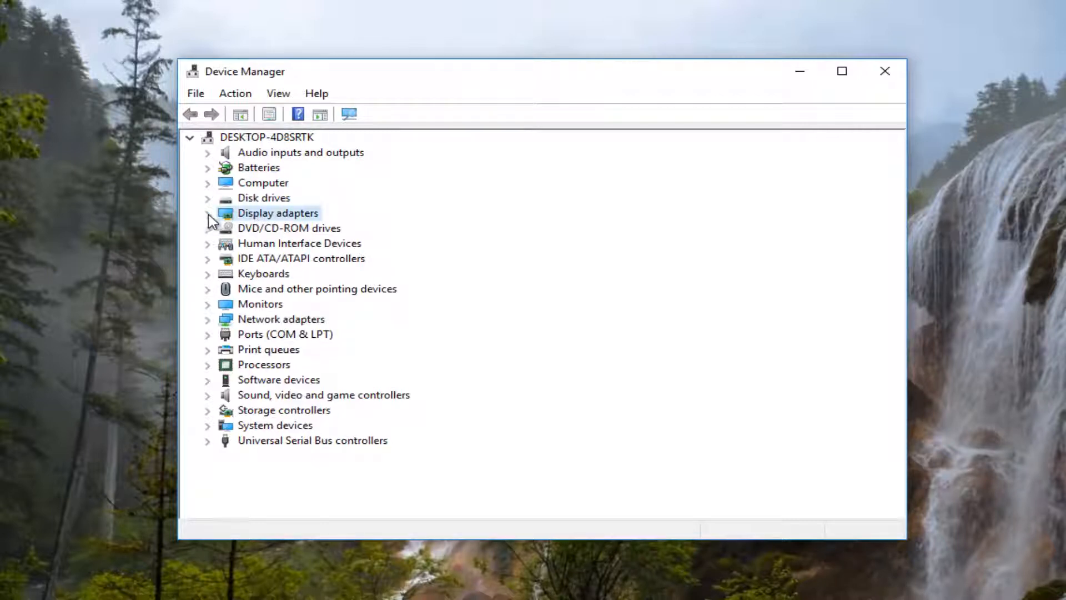
pyautogui.click(208, 213)
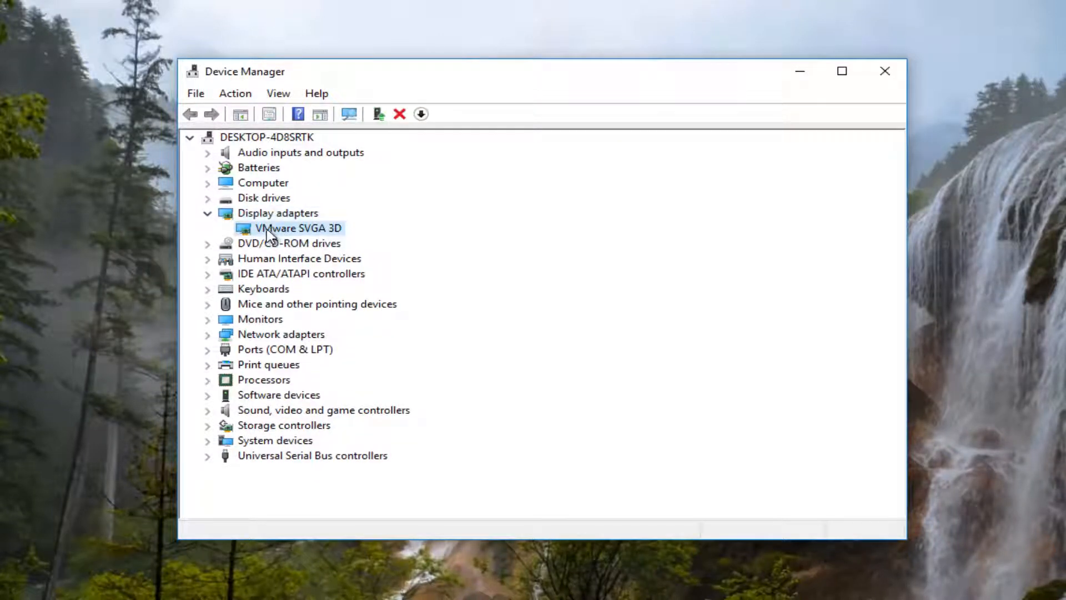
pyautogui.rightClick(298, 228)
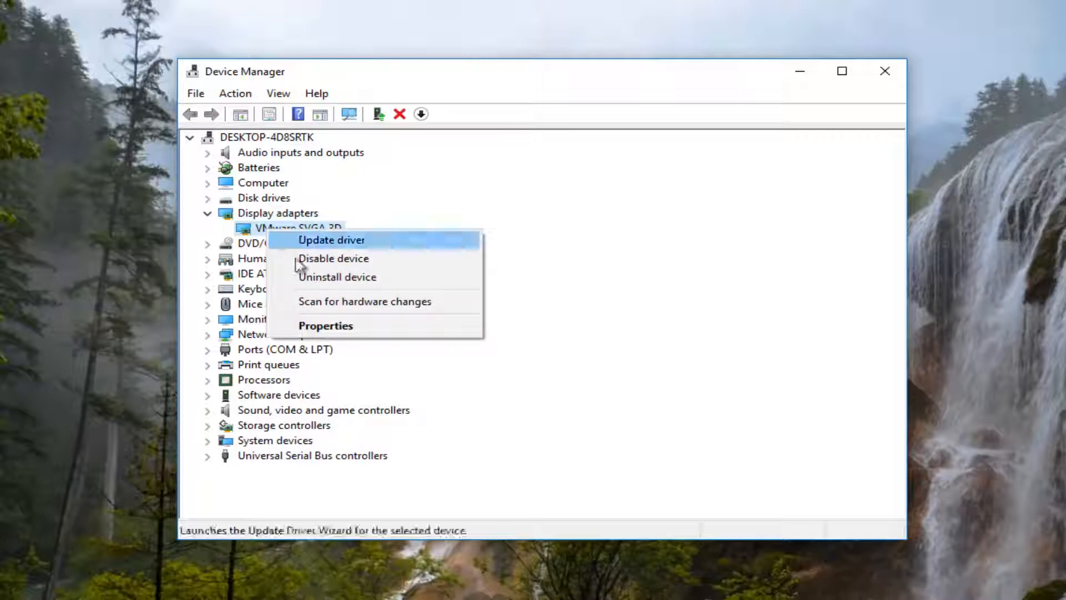
pyautogui.moveTo(325, 326)
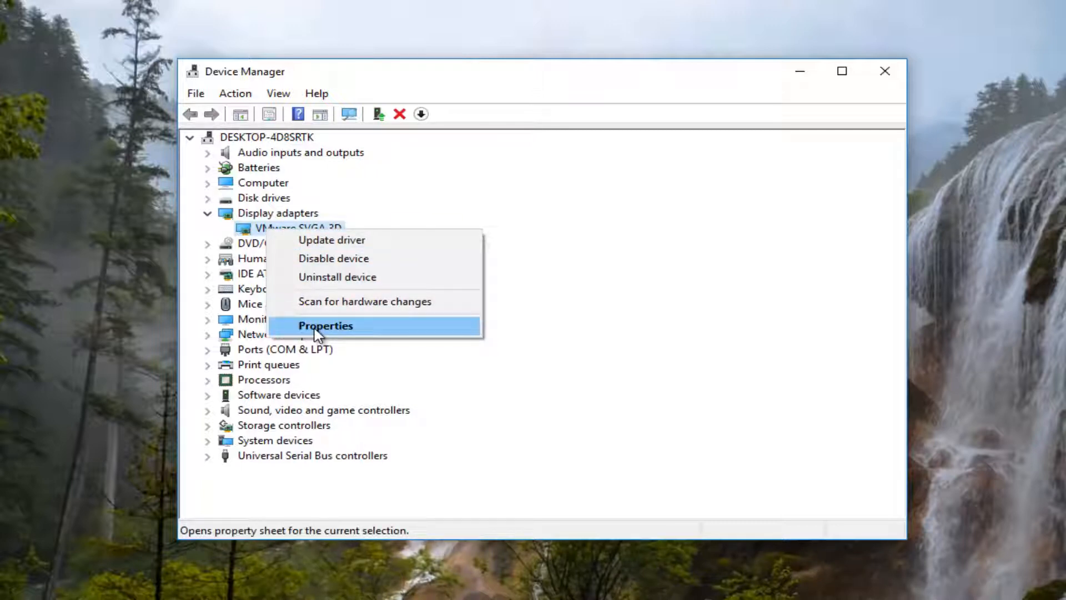
pyautogui.click(325, 325)
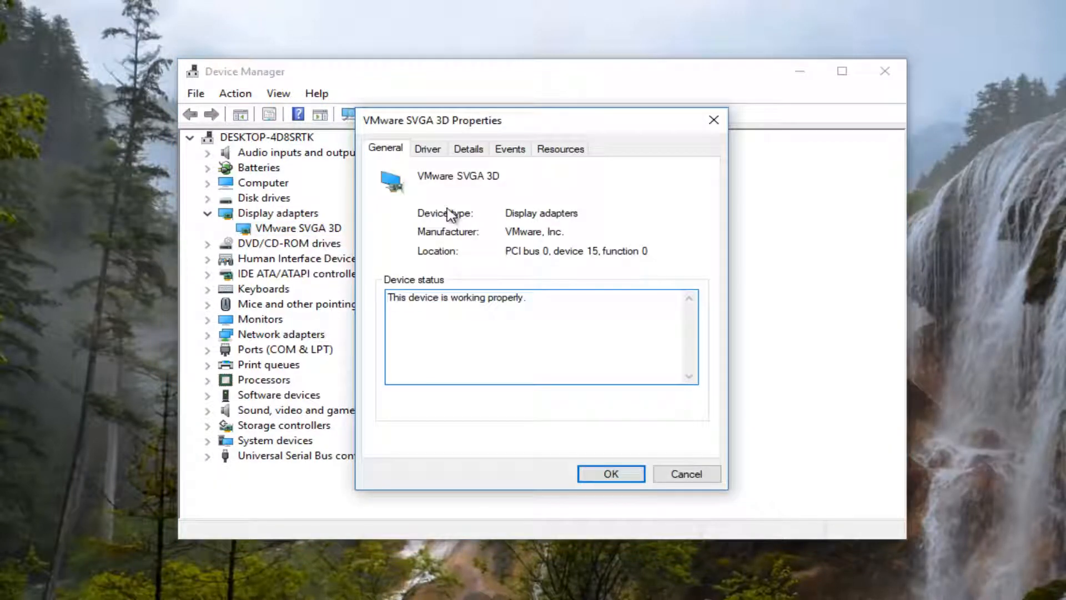
pyautogui.moveTo(427, 149)
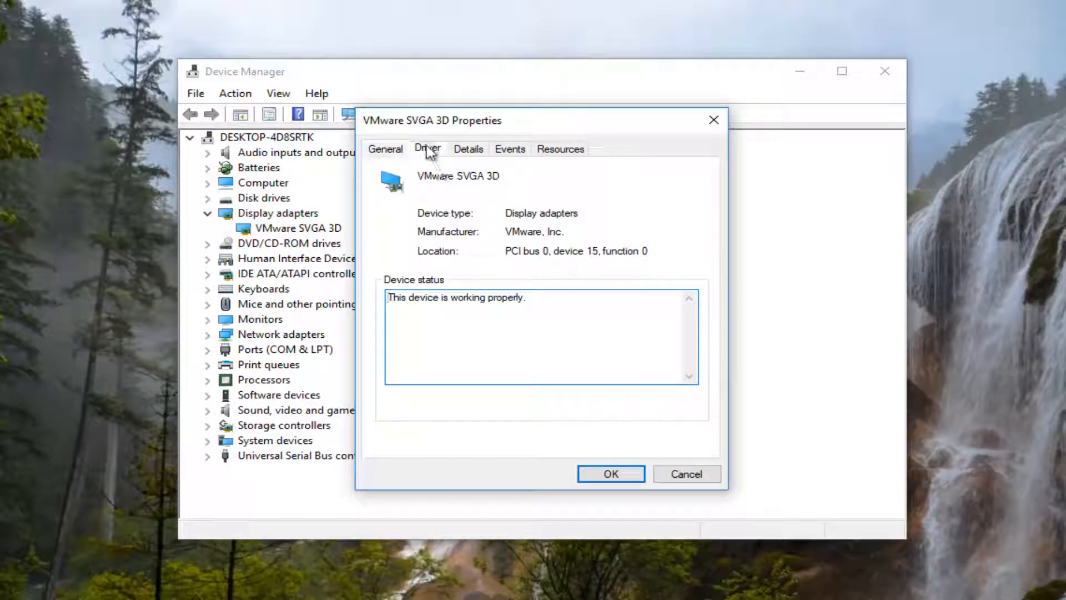
pyautogui.click(428, 148)
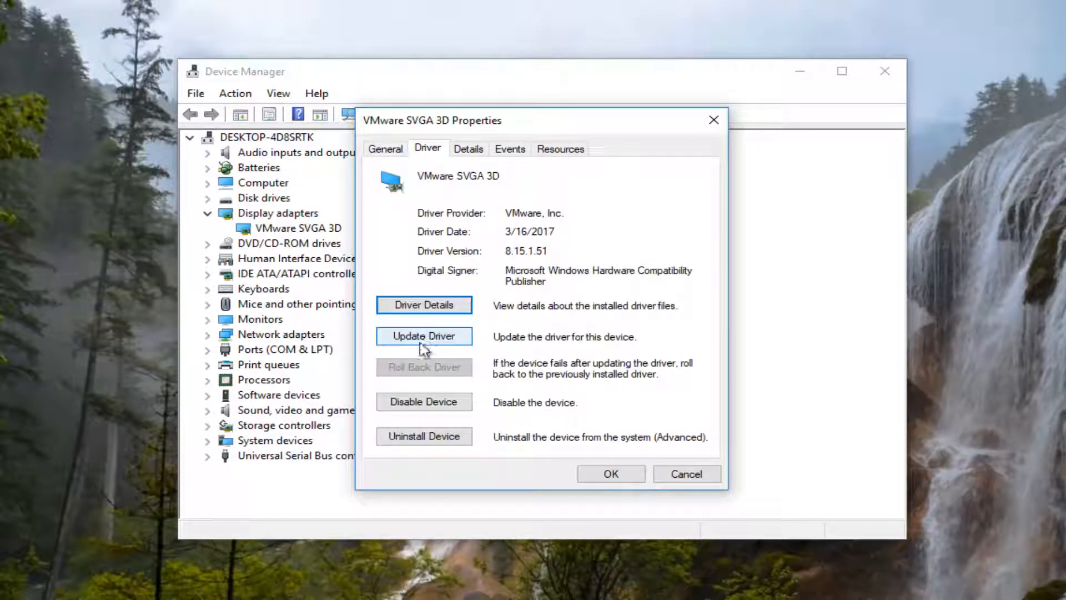
# Update the adapter's driver by searching automatically, which reports the best driver is already installed.
pyautogui.click(423, 336)
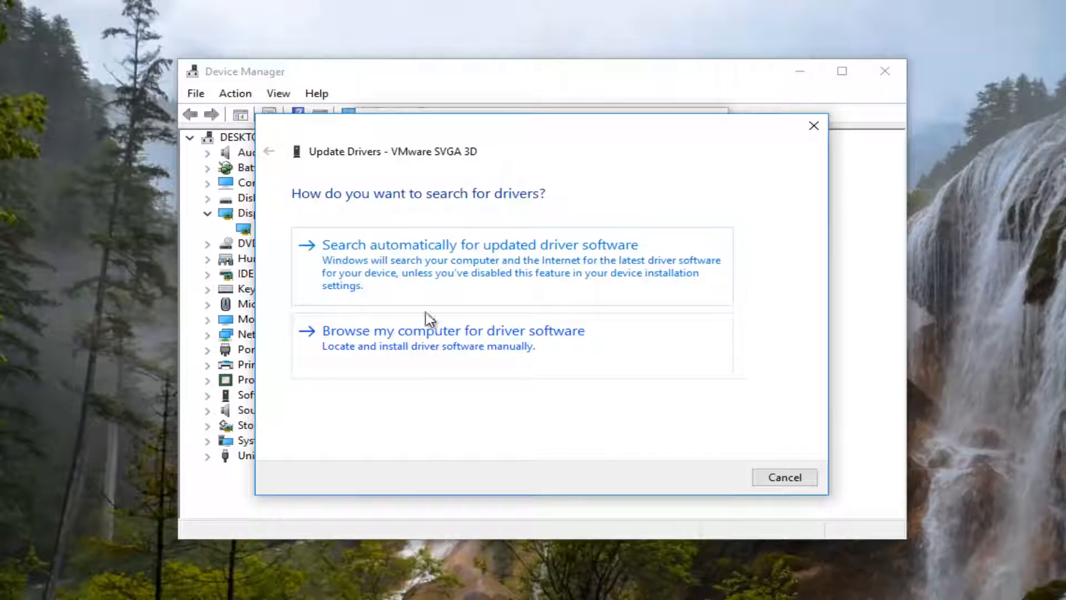
pyautogui.moveTo(417, 272)
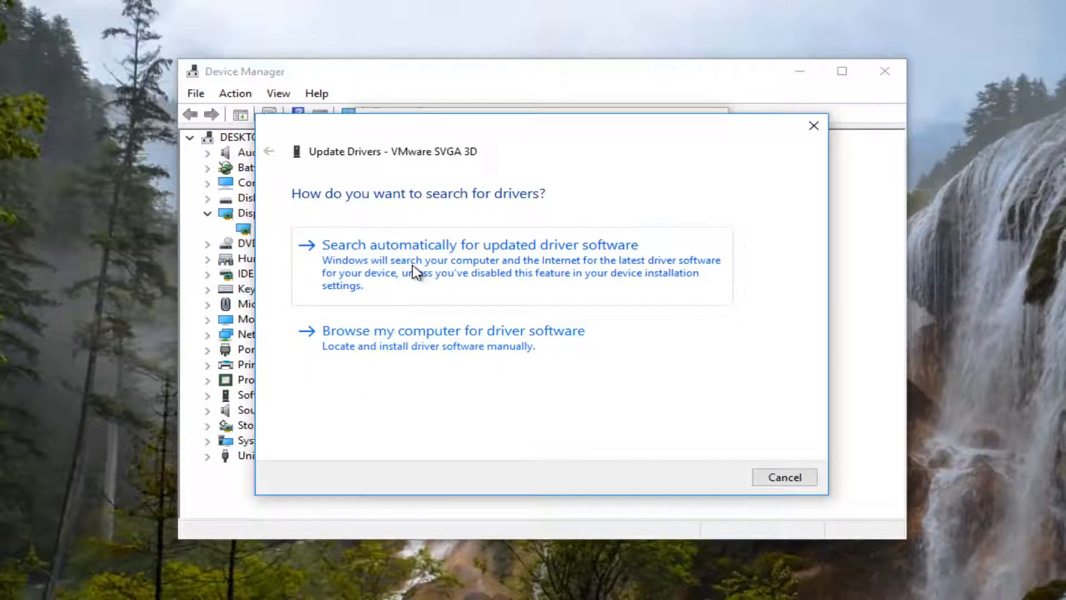
pyautogui.click(480, 245)
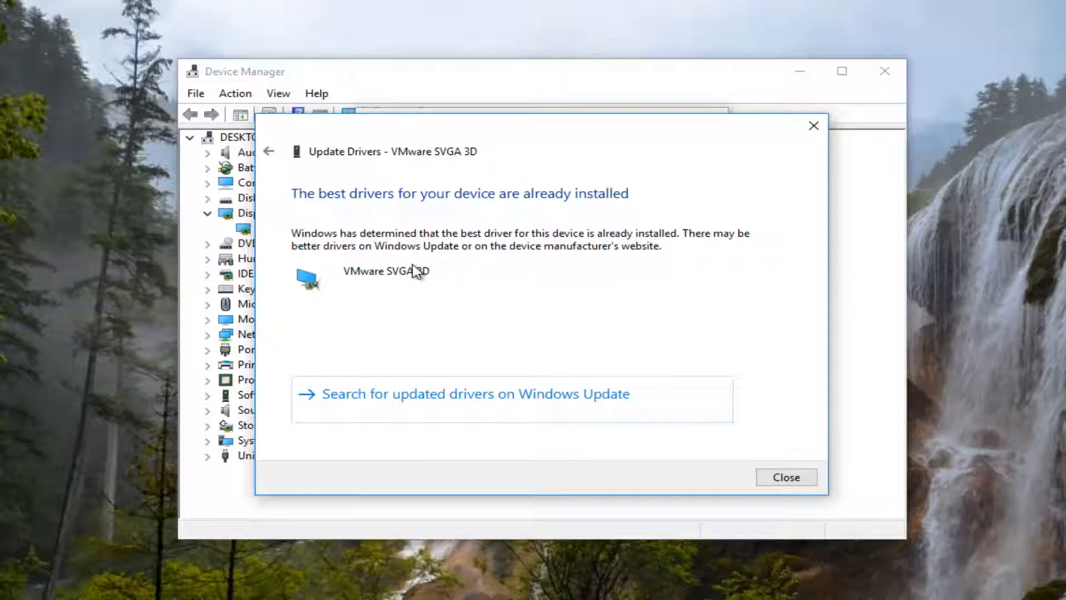
pyautogui.moveTo(345, 405)
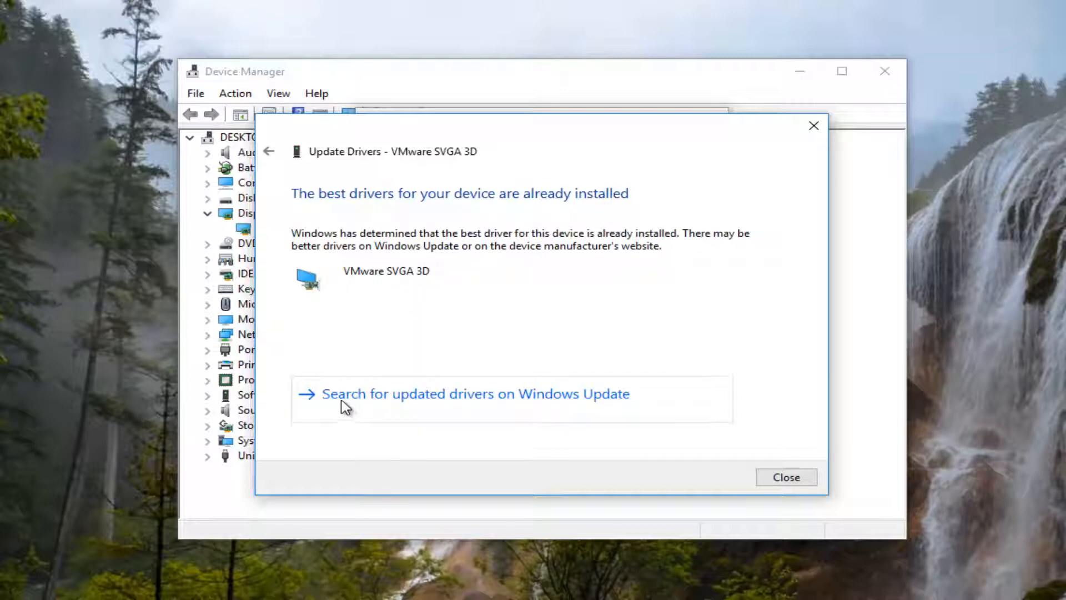
pyautogui.moveTo(580, 417)
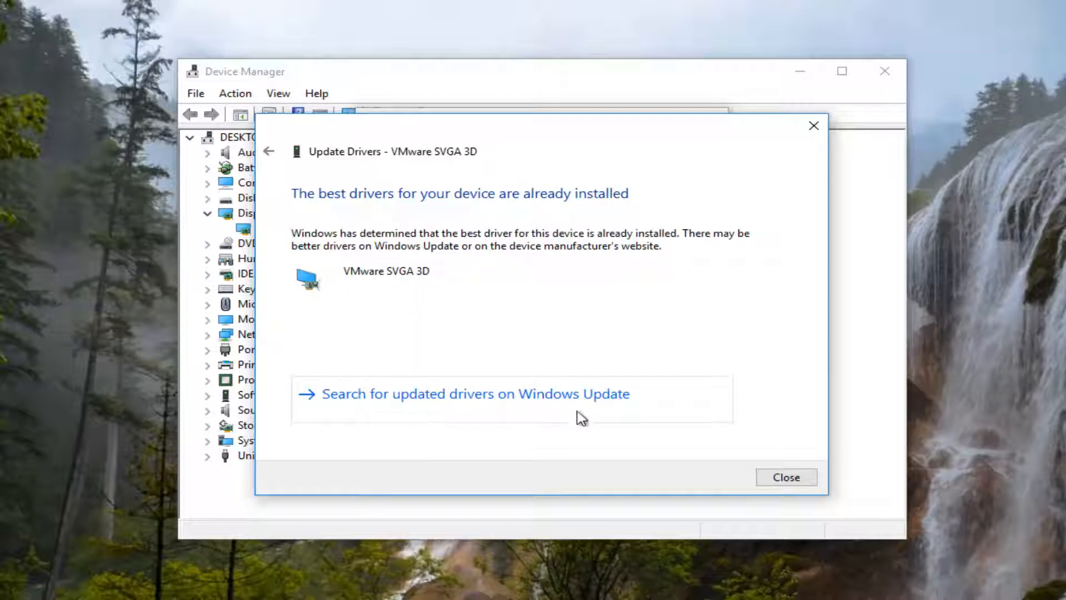
# Close the driver update dialog and return to the VMware SVGA 3D driver properties.
pyautogui.click(785, 476)
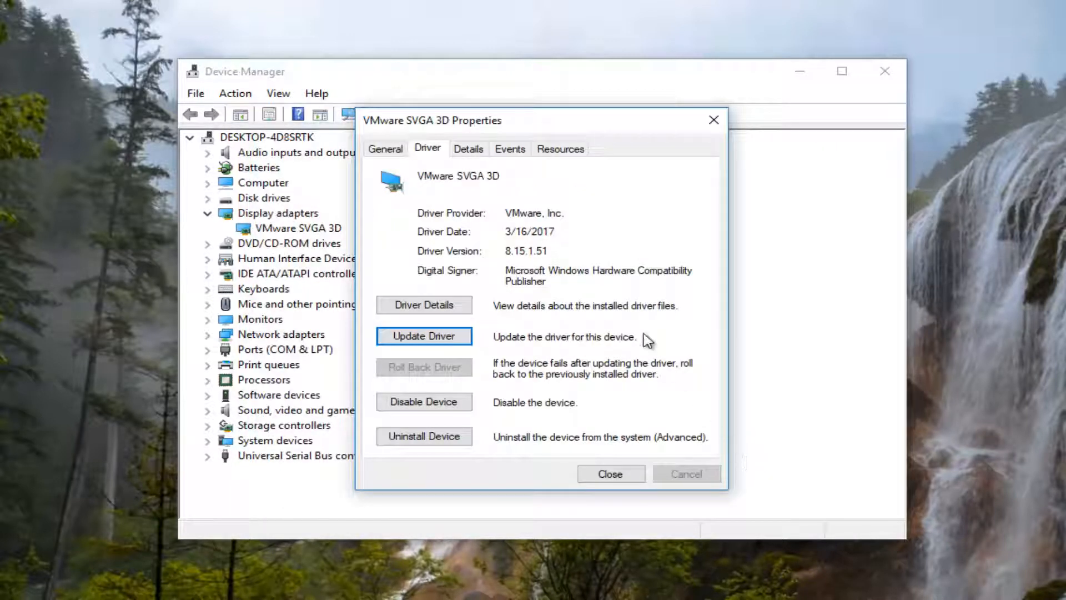
pyautogui.moveTo(635, 330)
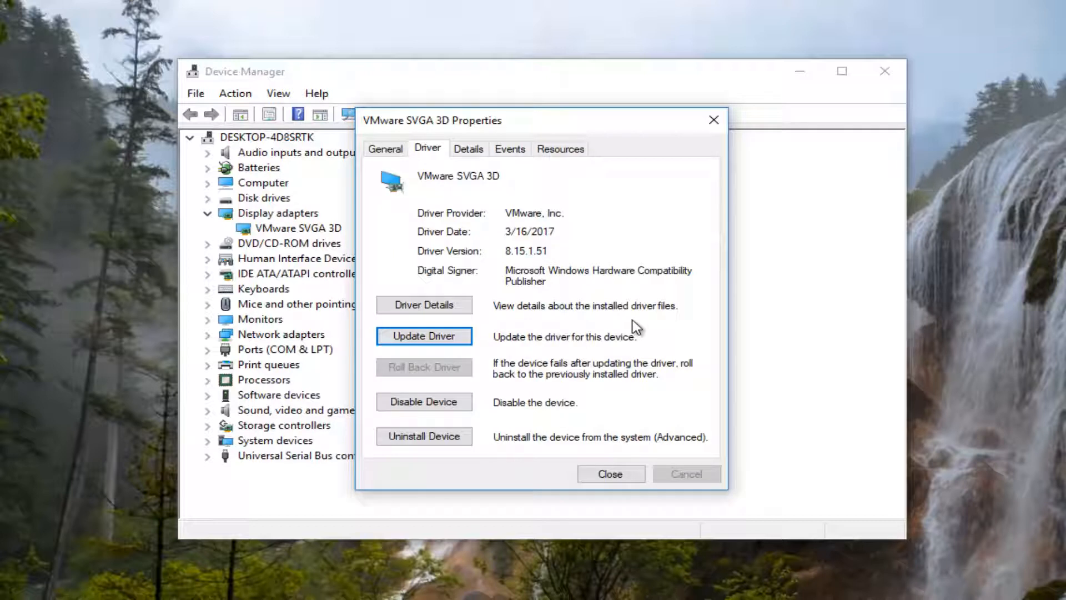
pyautogui.moveTo(442, 375)
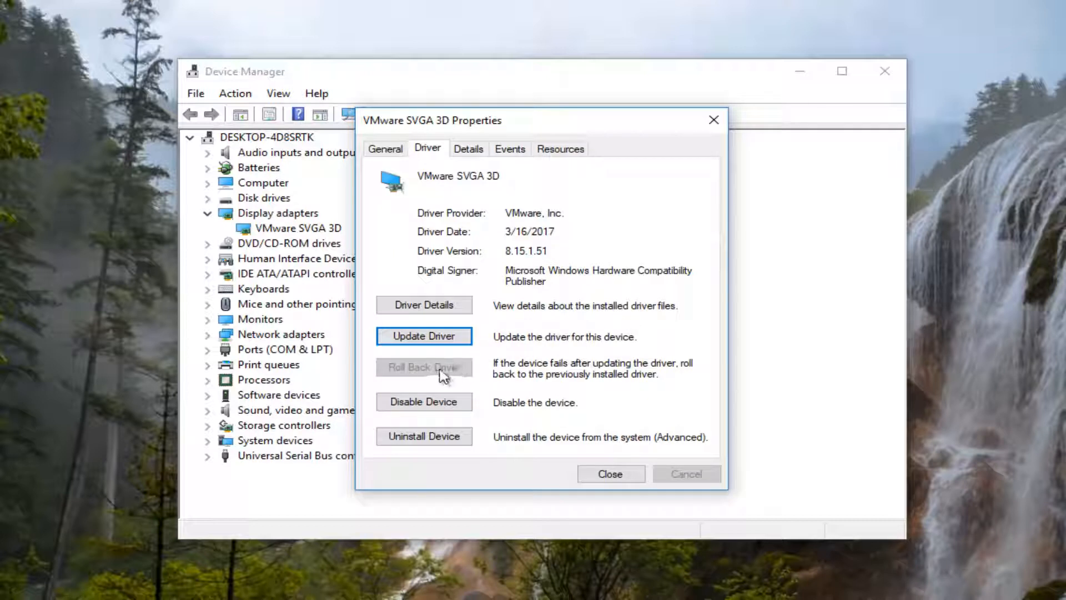
pyautogui.moveTo(453, 373)
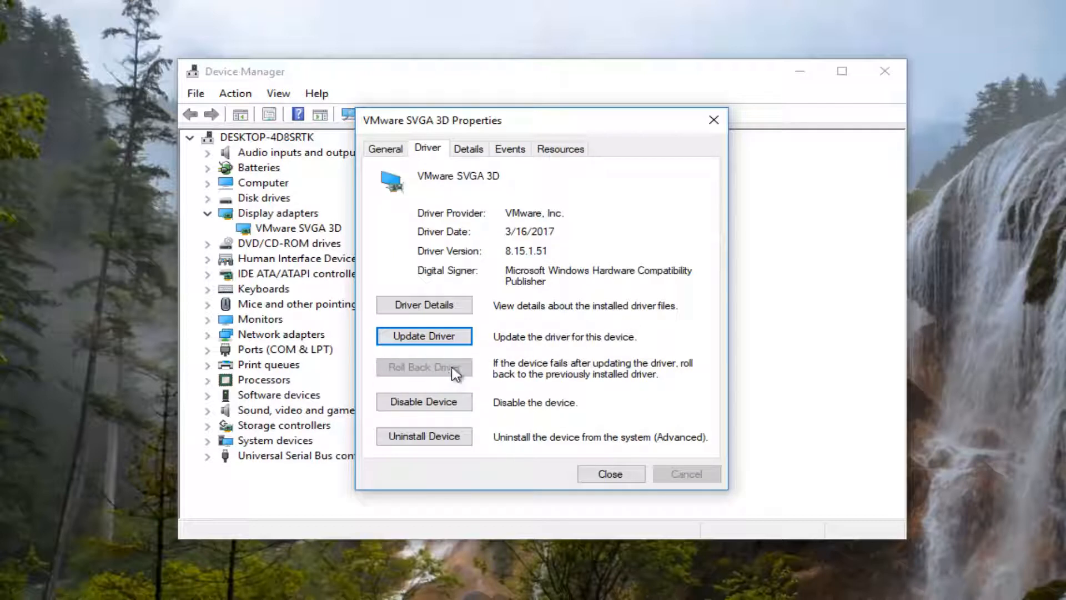
pyautogui.moveTo(445, 374)
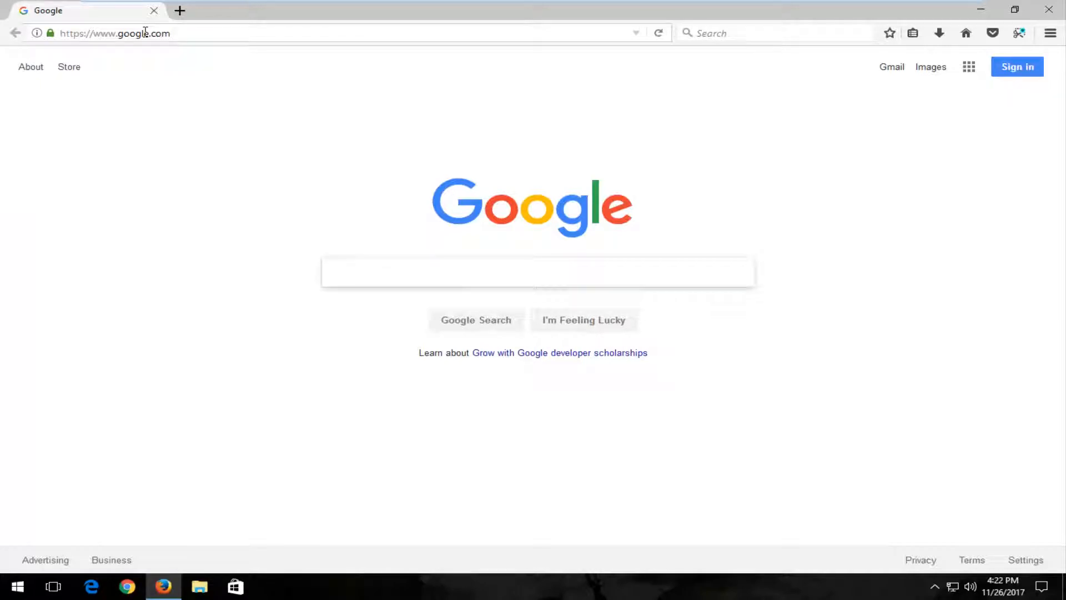
# Run a Google search for 'amd driver download'.
pyautogui.click(537, 272)
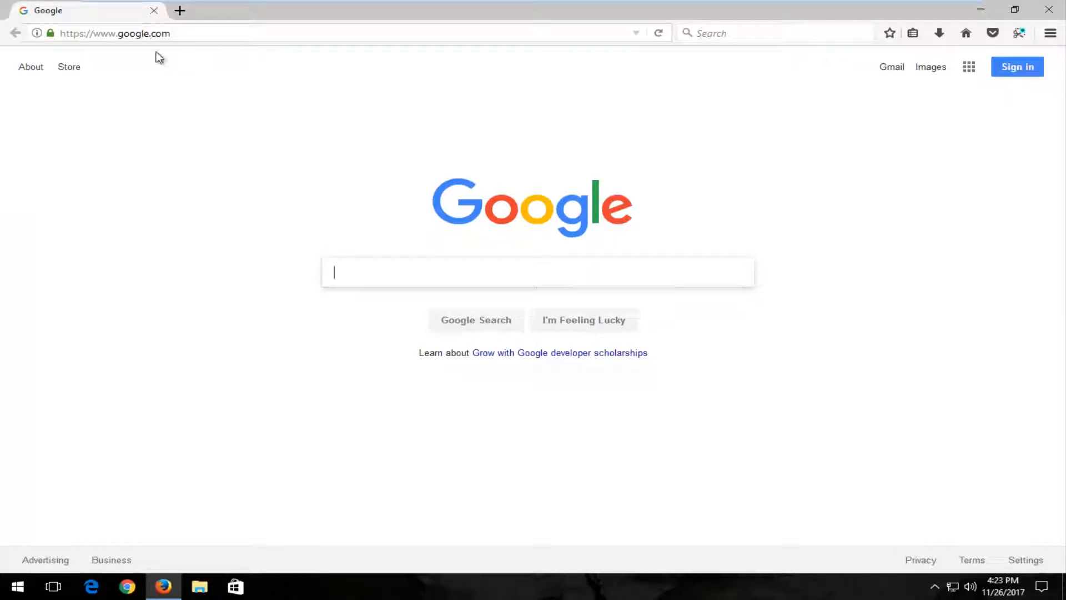
pyautogui.moveTo(256, 177)
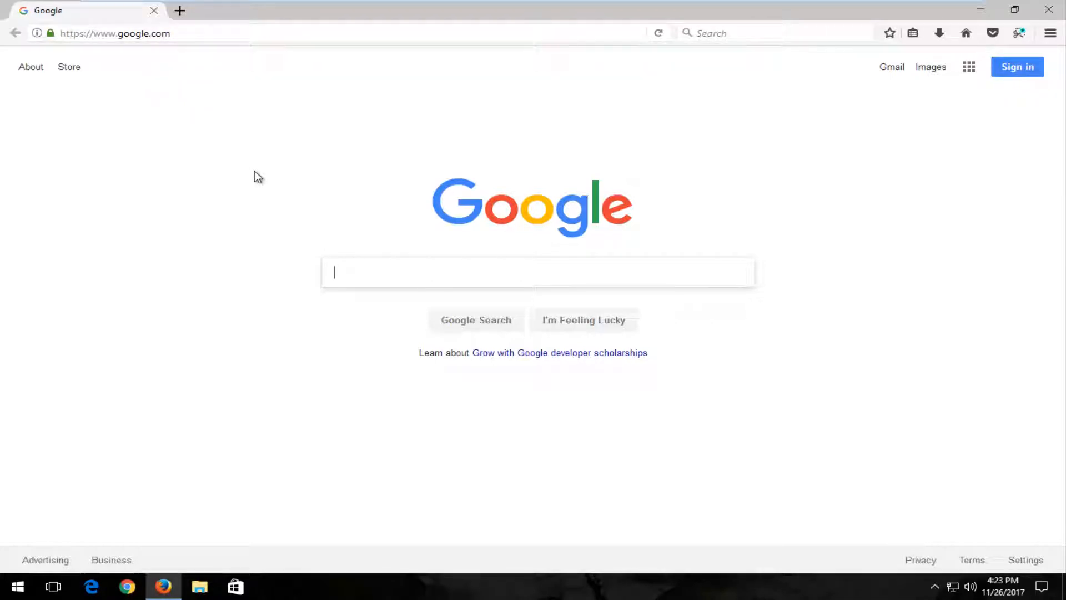
pyautogui.write('amd driver download')
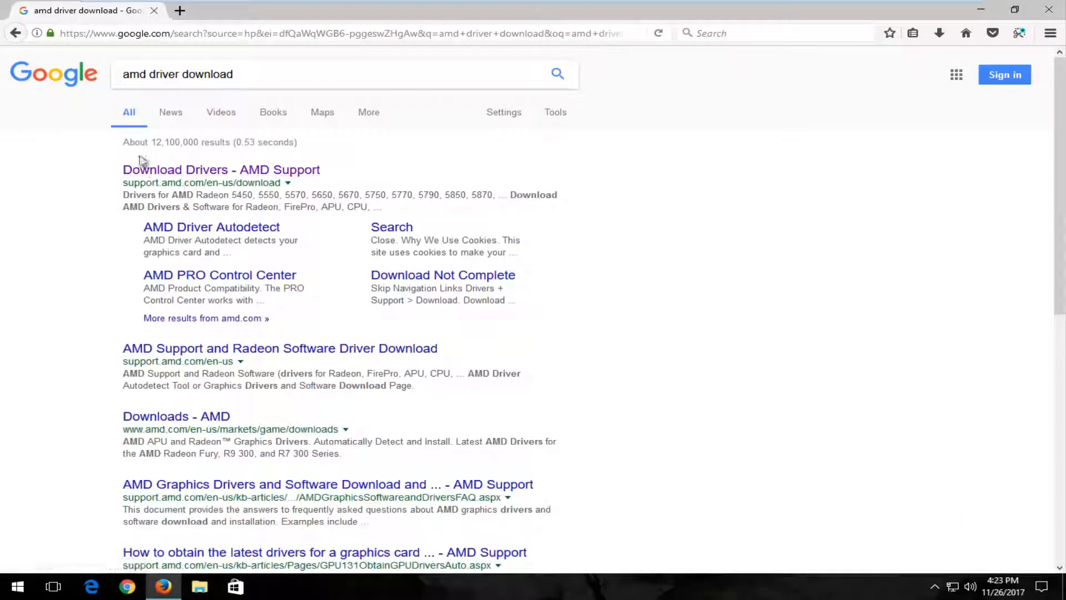
pyautogui.moveTo(166, 184)
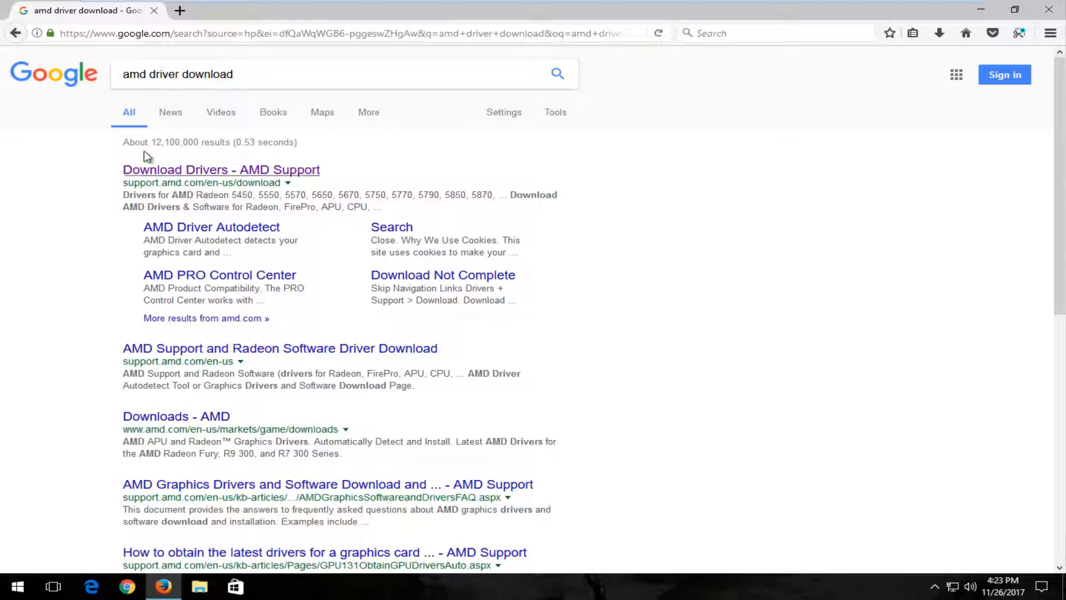
pyautogui.moveTo(174, 183)
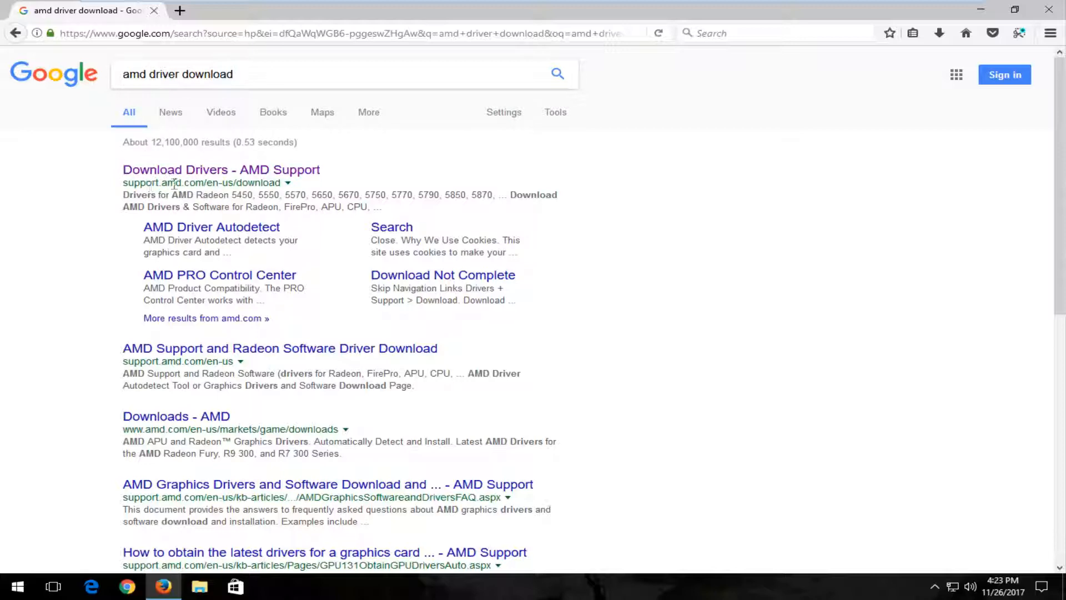
# Replace the query with 'nvidia driver download' and run the search.
pyautogui.click(239, 73)
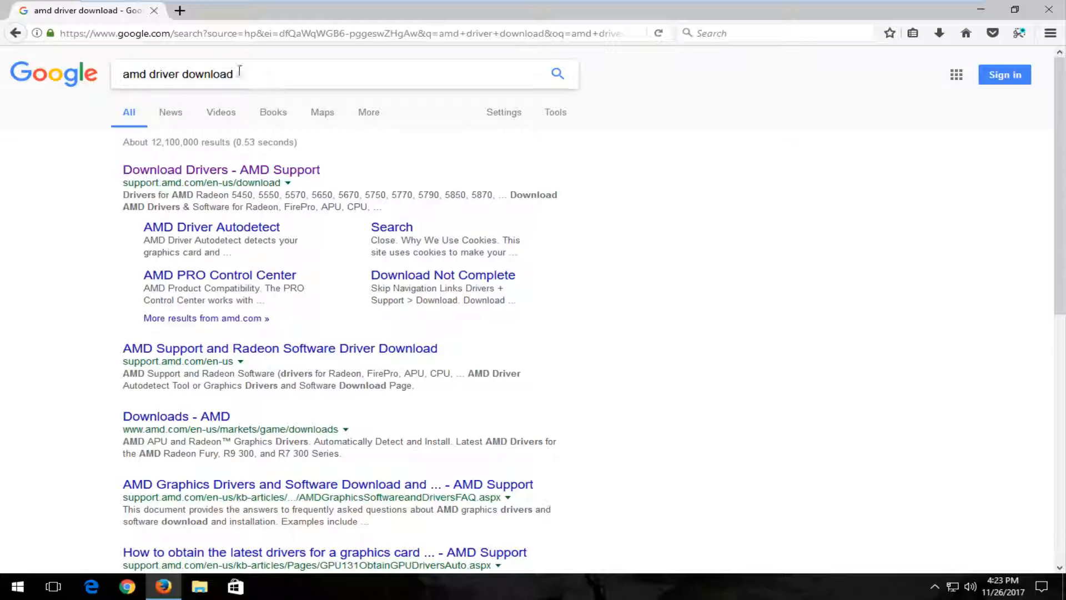
pyautogui.write('nvidia')
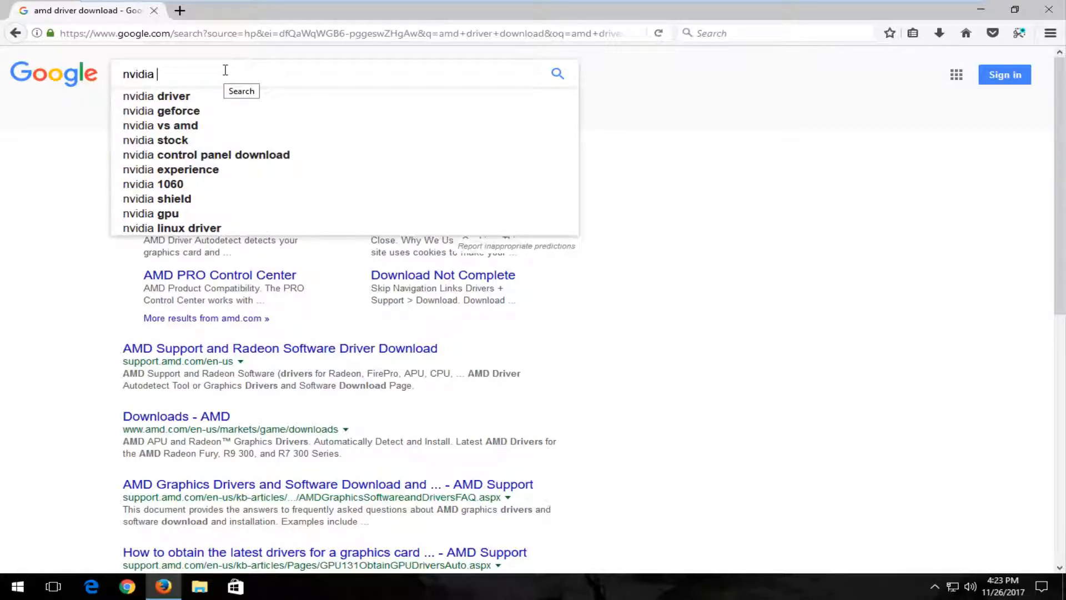
pyautogui.write('driver dop')
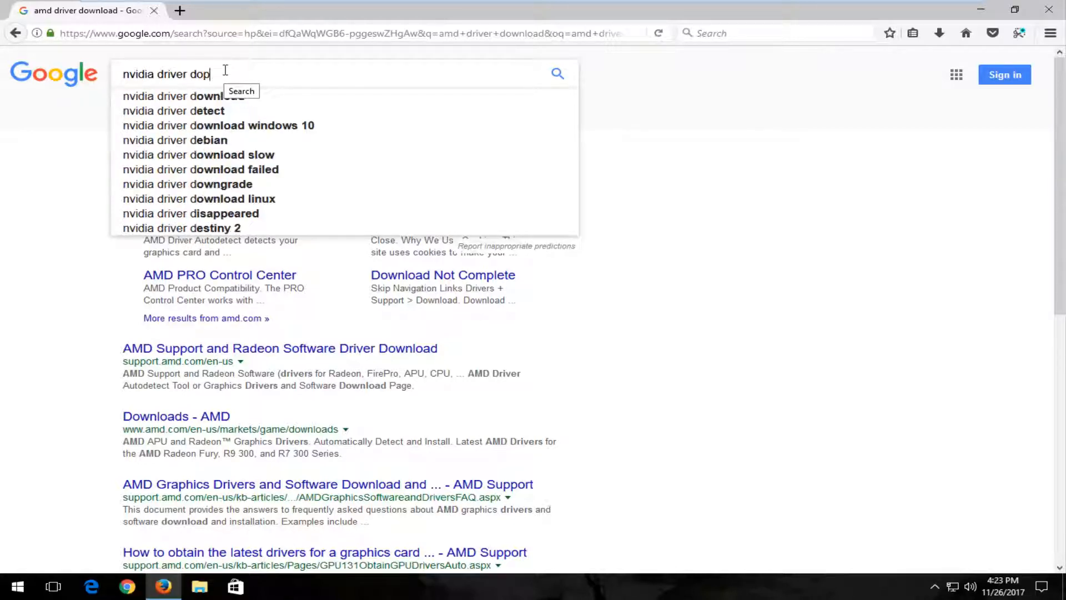
pyautogui.click(189, 96)
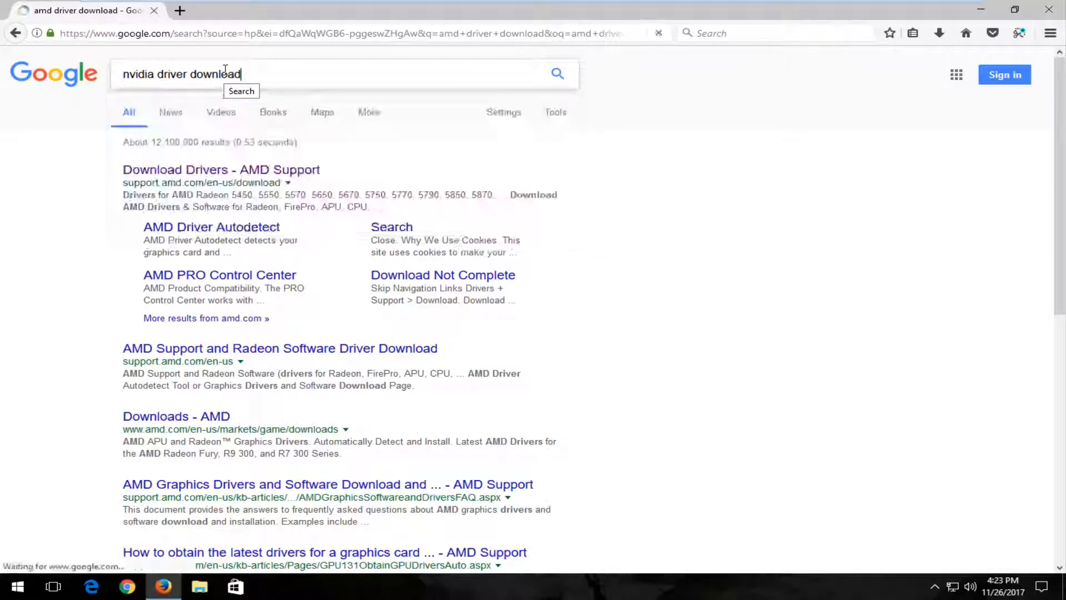
pyautogui.press('Return')
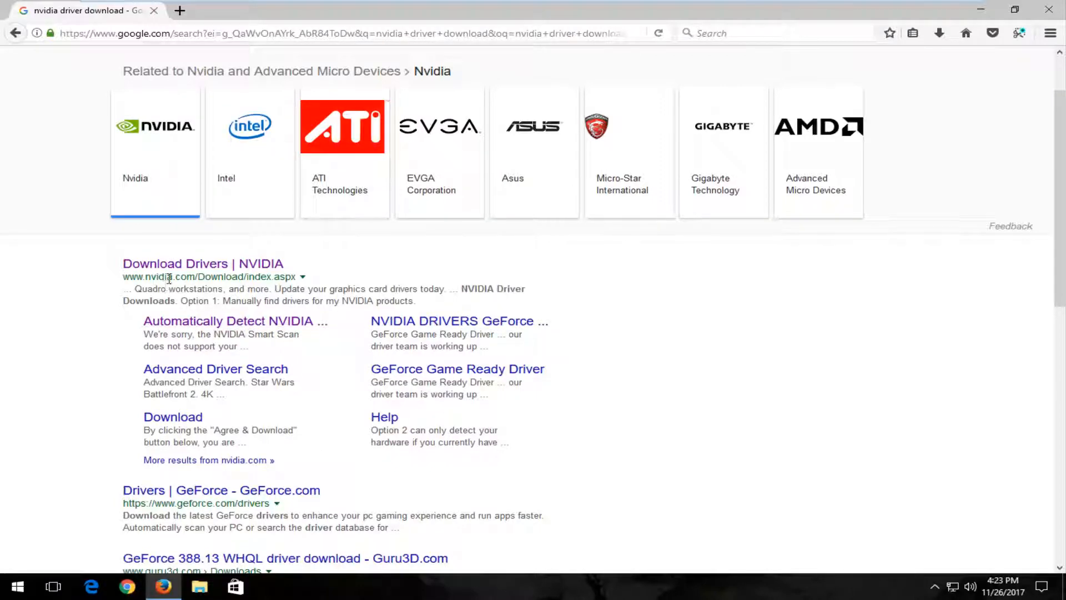
# Go to NVIDIA's automatic driver detection page from the results.
pyautogui.click(235, 319)
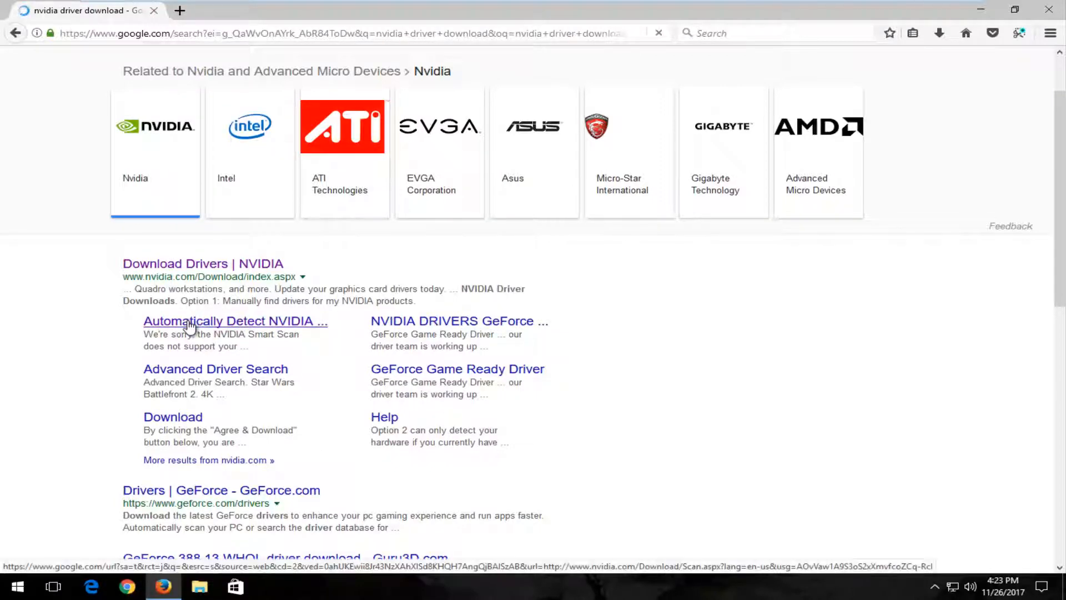
pyautogui.click(235, 320)
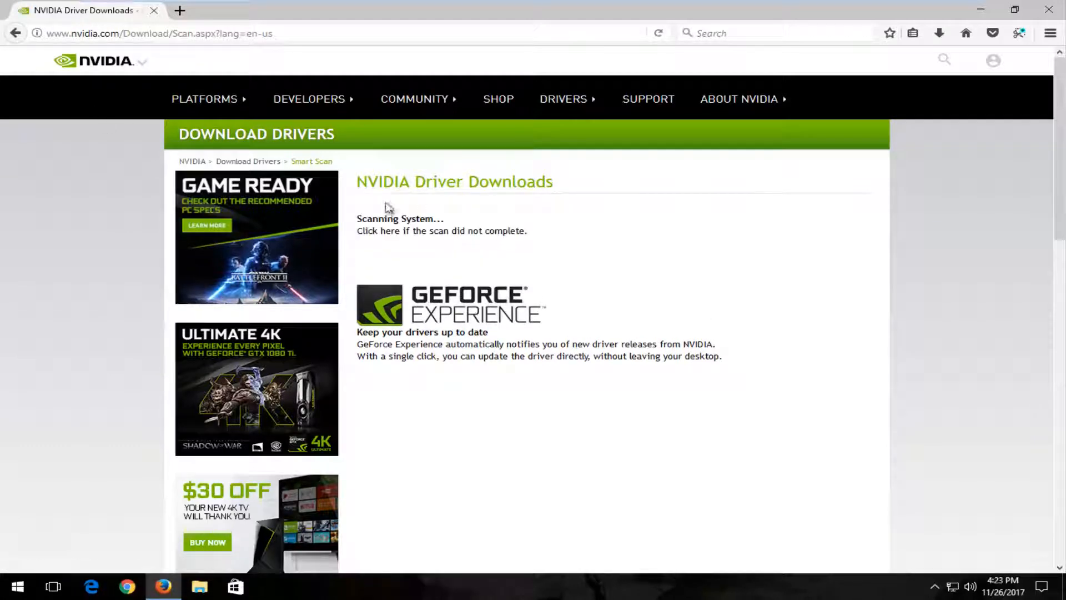
pyautogui.moveTo(415, 243)
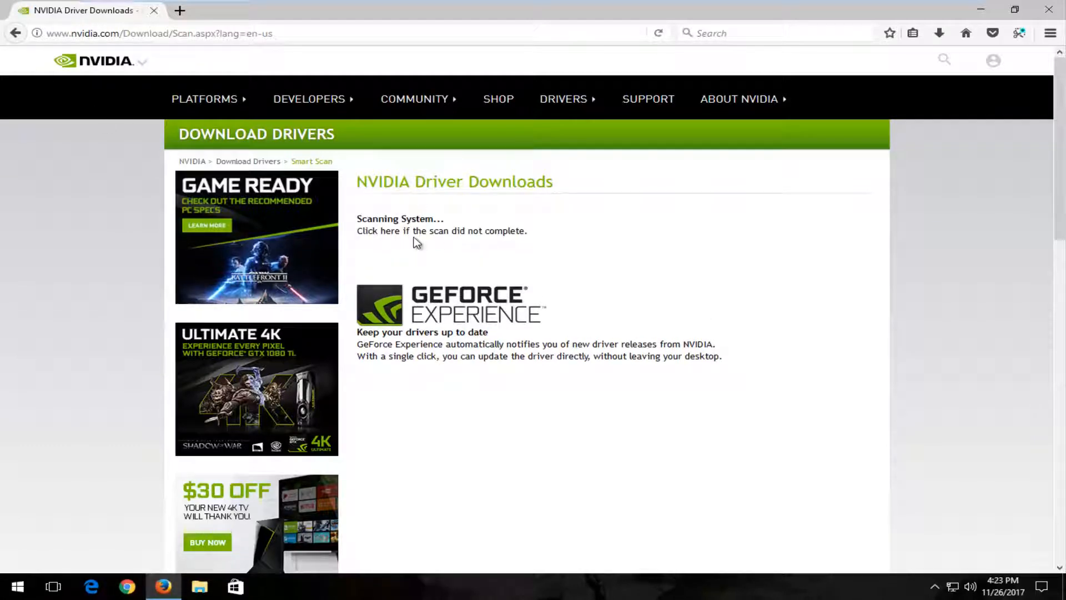